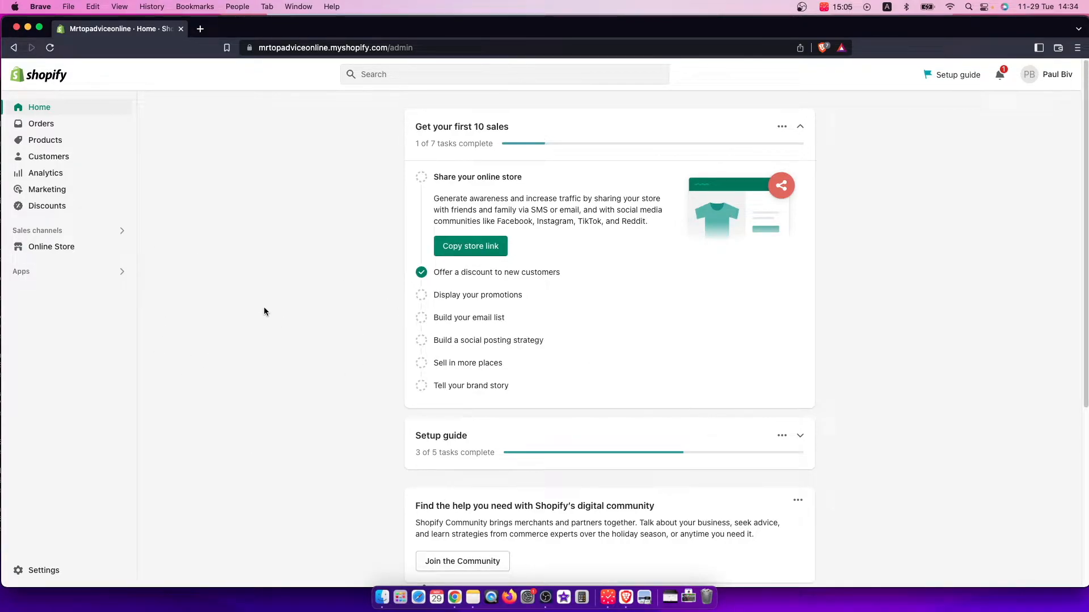
pyautogui.moveTo(214, 388)
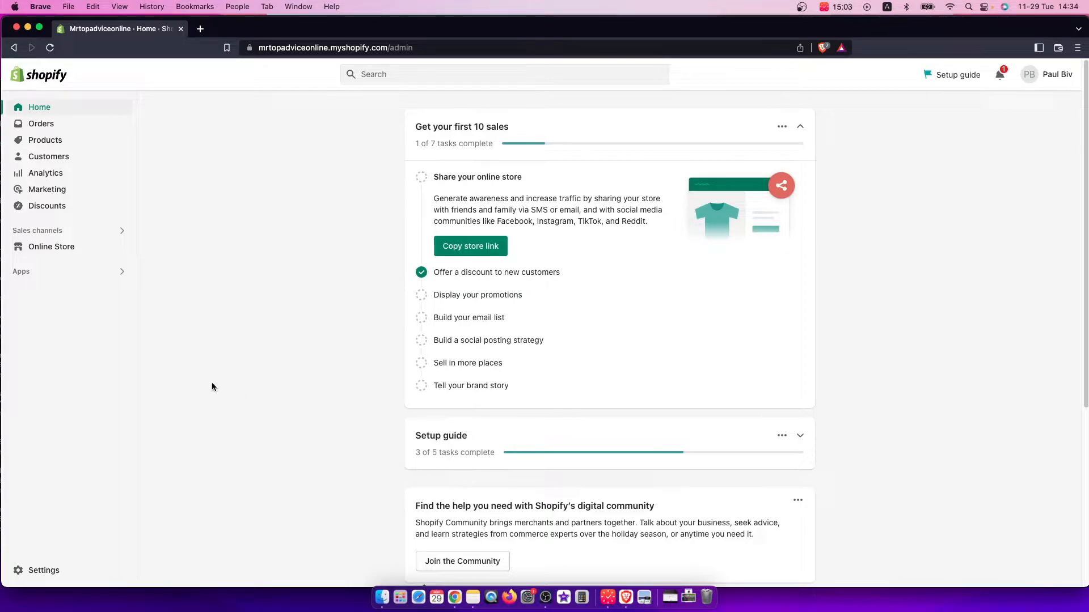
pyautogui.moveTo(199, 361)
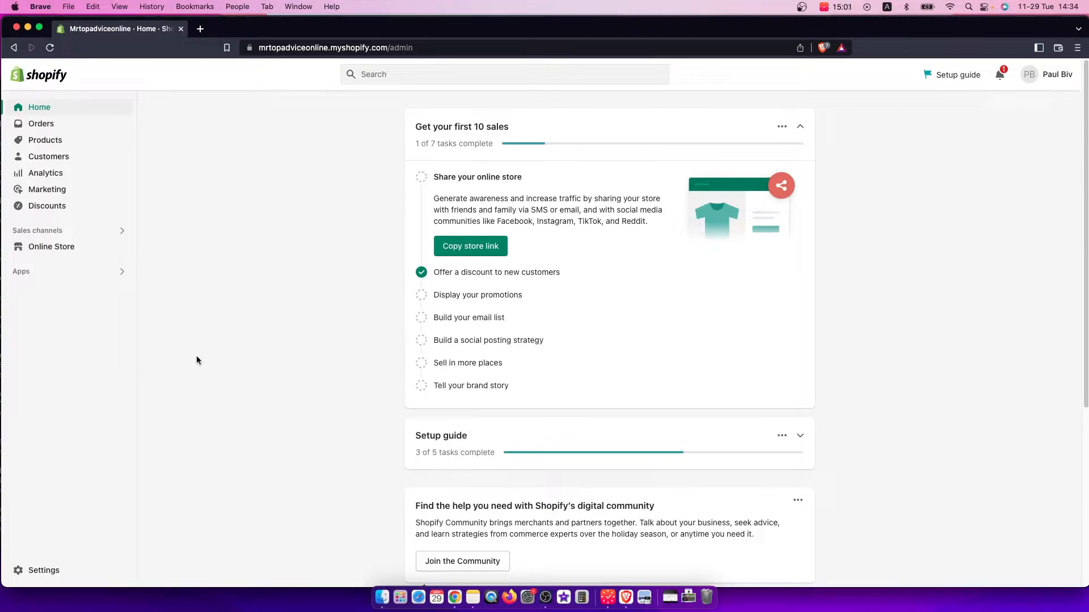
pyautogui.moveTo(382, 314)
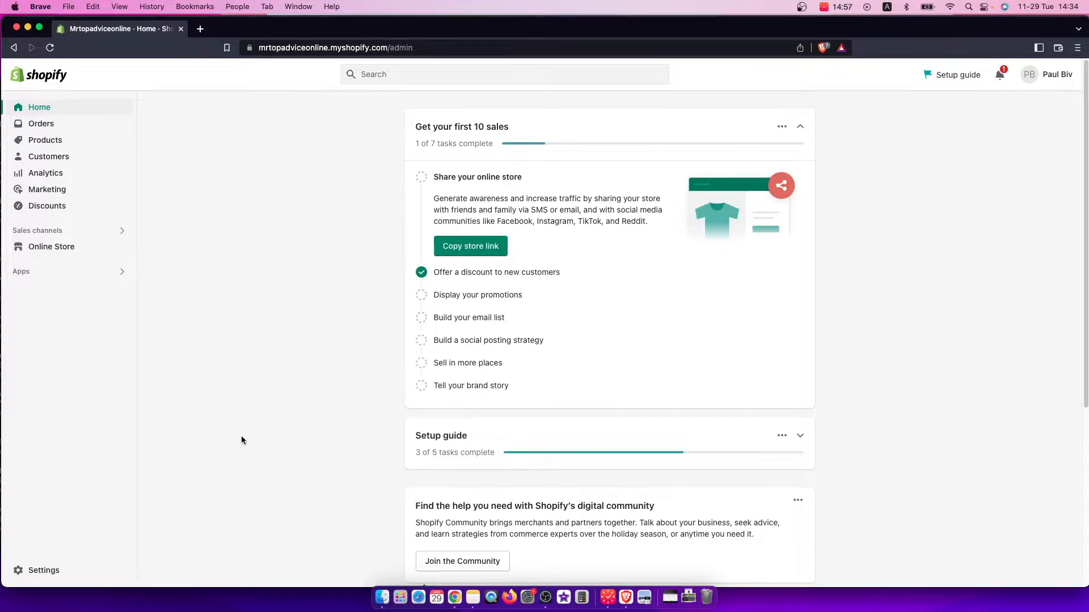
# Go to Settings and open Shipping and delivery
pyautogui.click(36, 570)
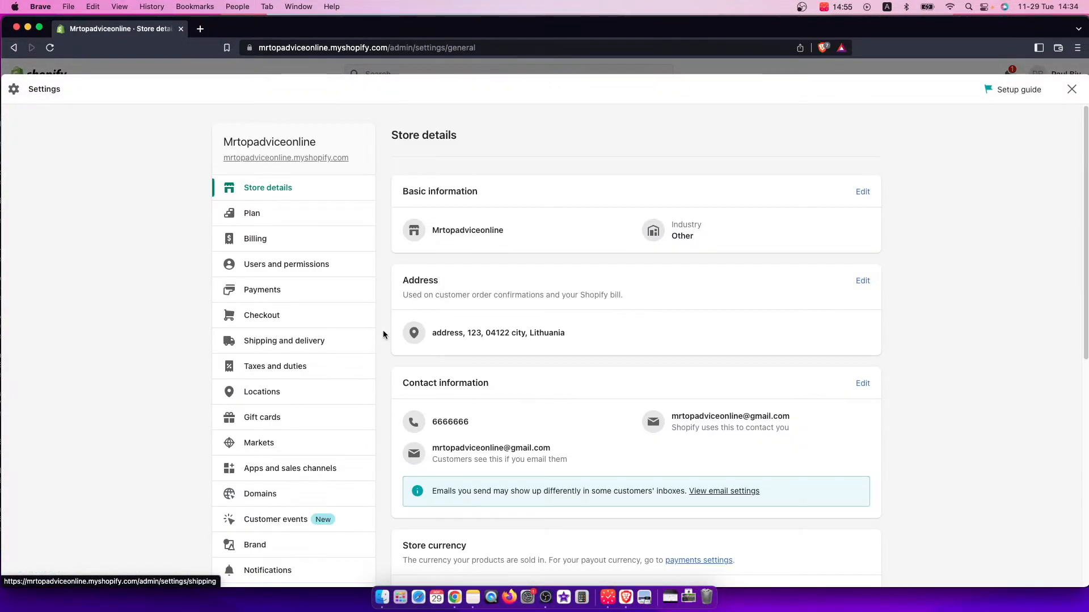
pyautogui.moveTo(326, 364)
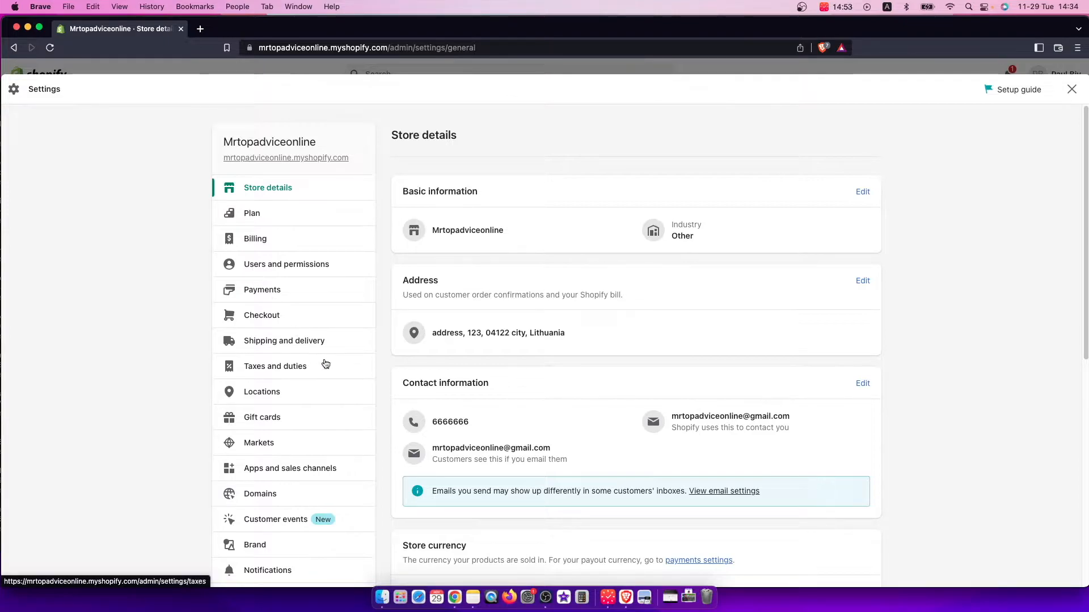
pyautogui.click(284, 340)
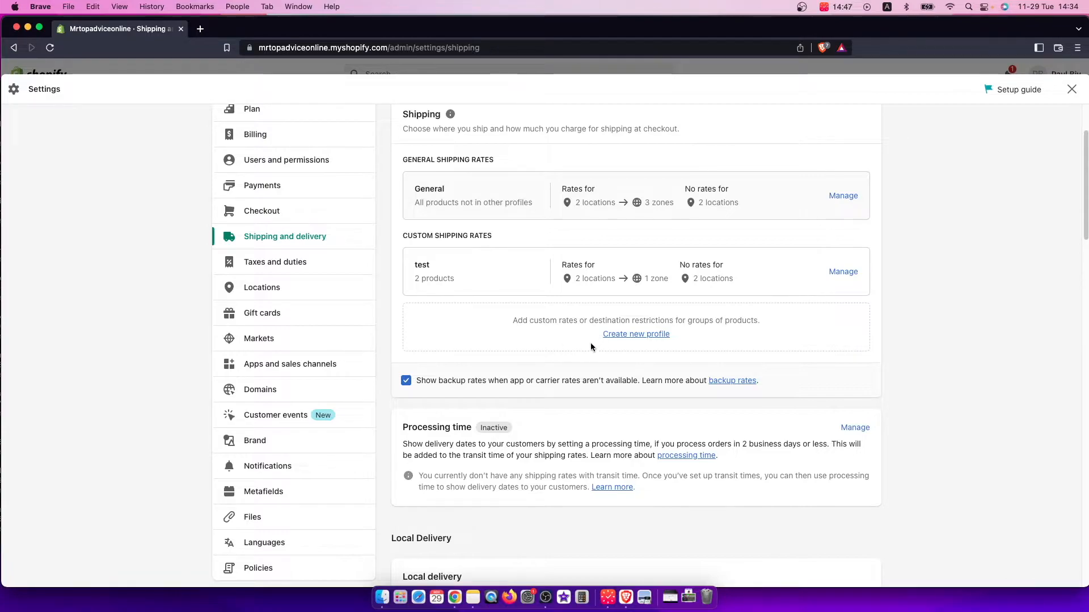
# Create a new profile named 'Shipping 1' and add the test mug to it
pyautogui.click(635, 334)
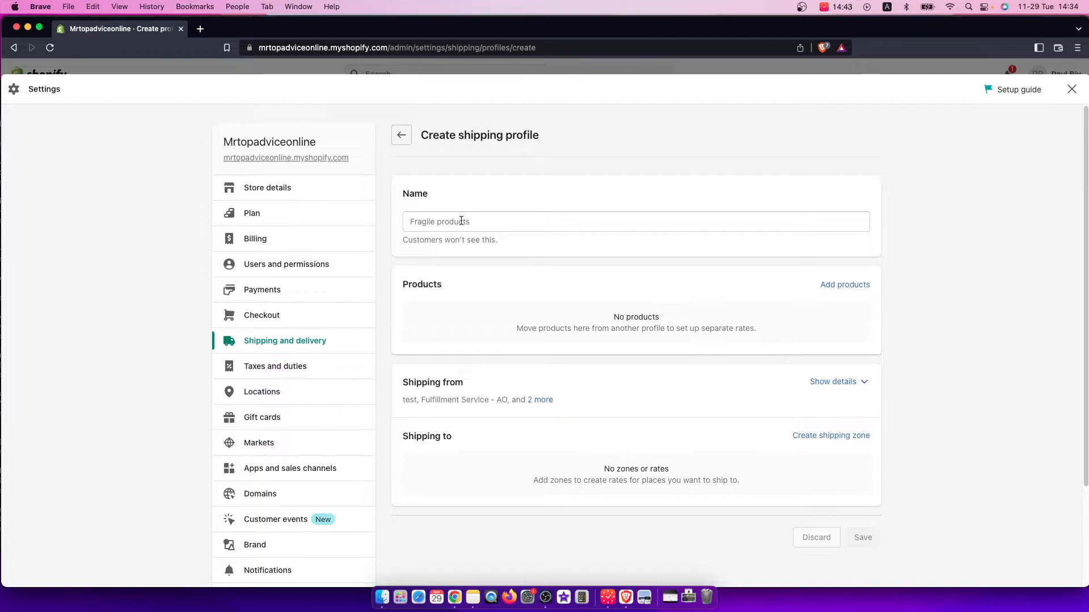
pyautogui.click(461, 221)
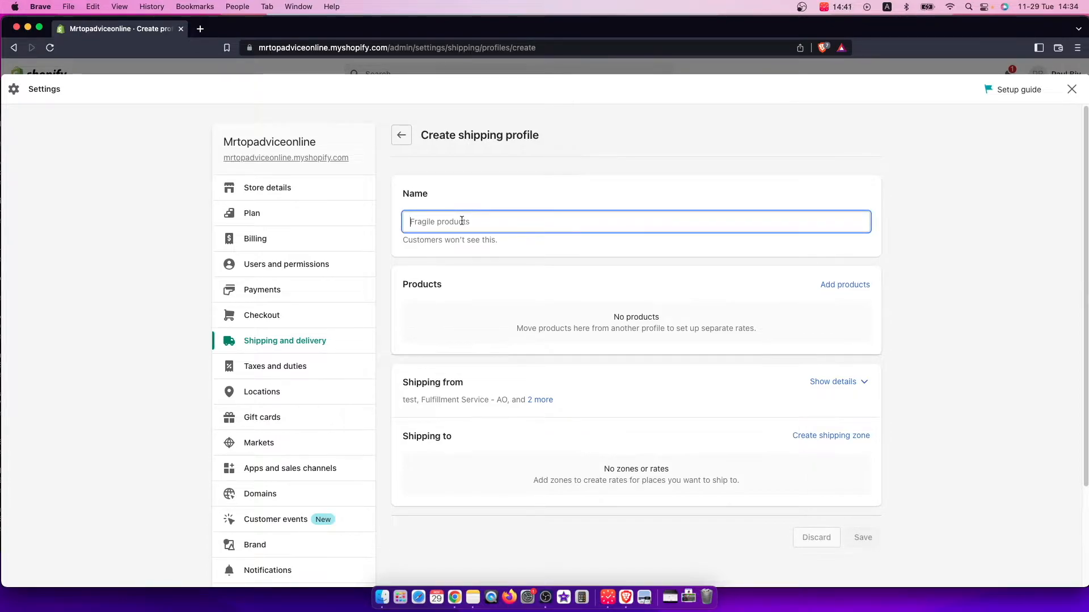
pyautogui.write('Ship')
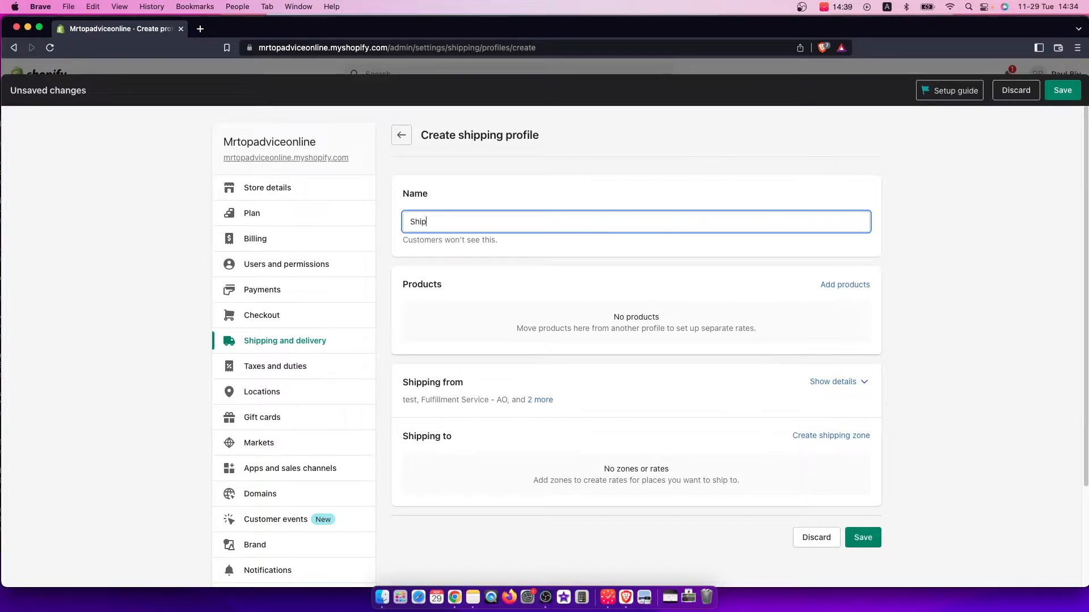
pyautogui.write('ping')
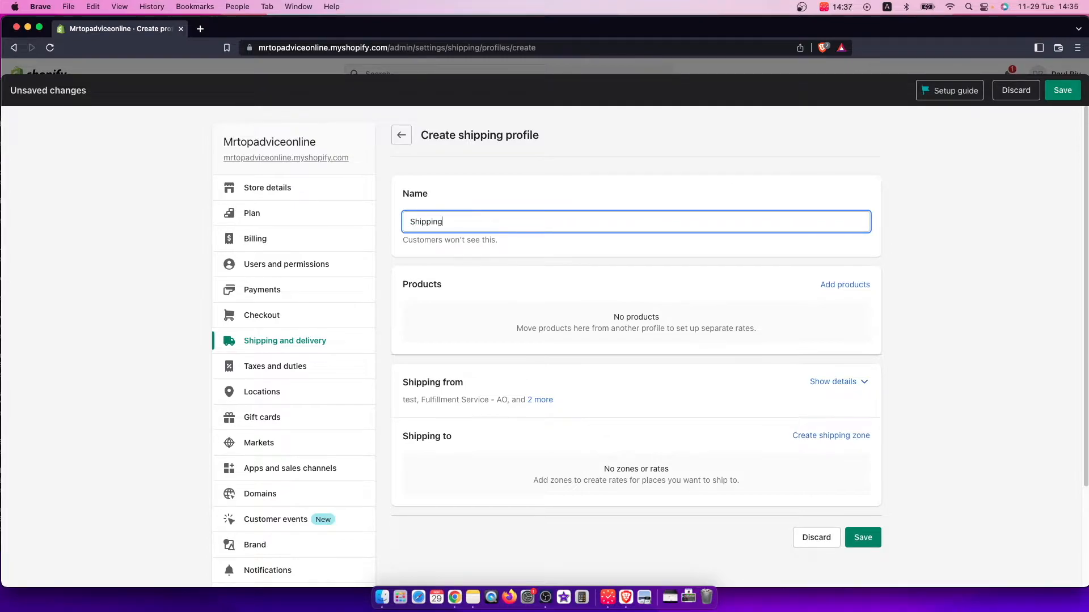
pyautogui.write('1')
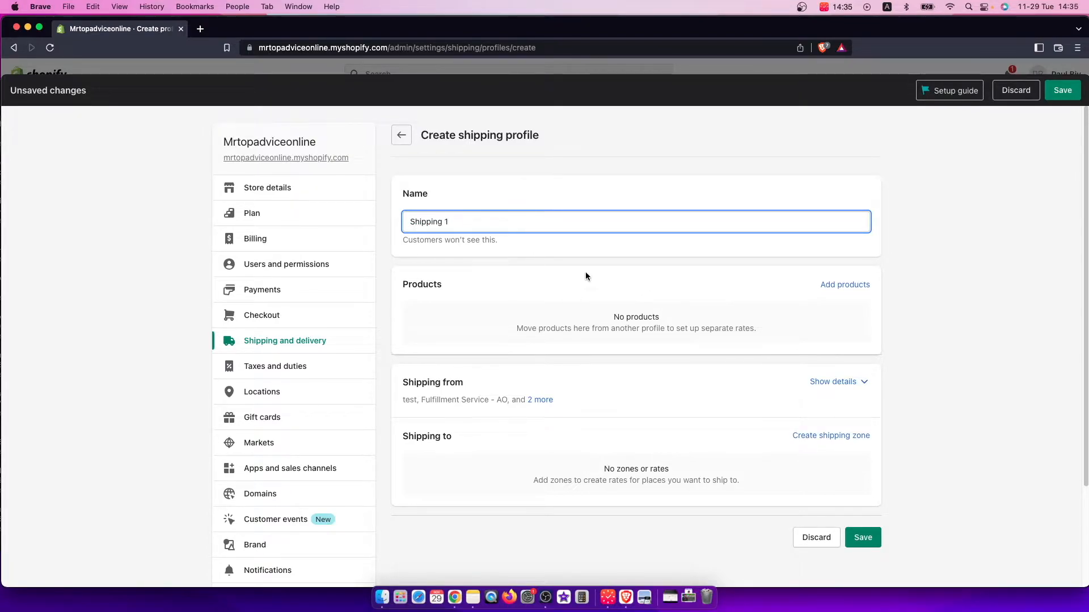
pyautogui.click(845, 285)
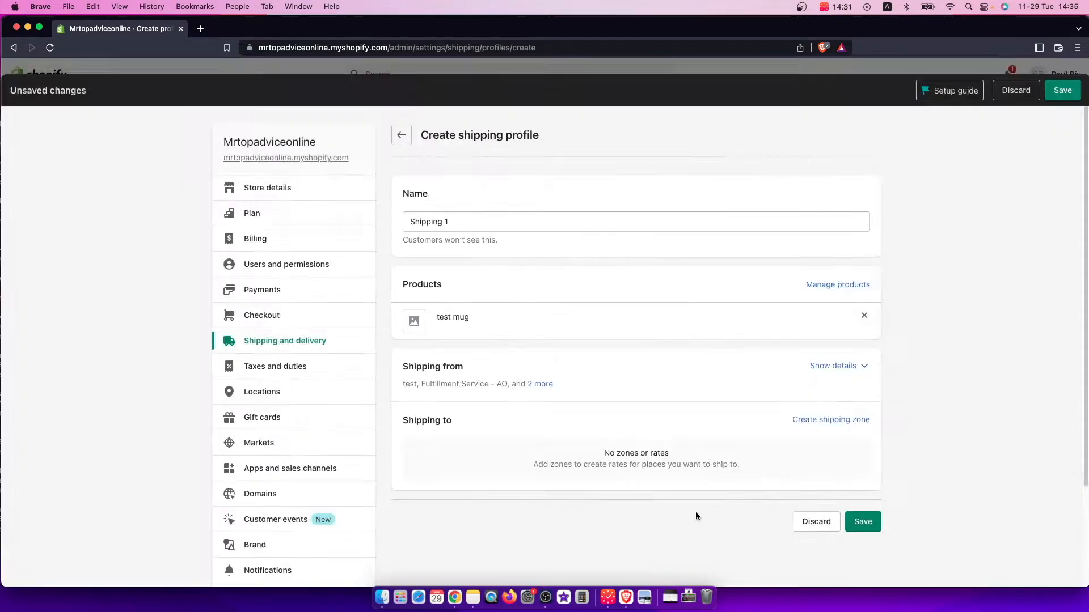
pyautogui.moveTo(460, 393)
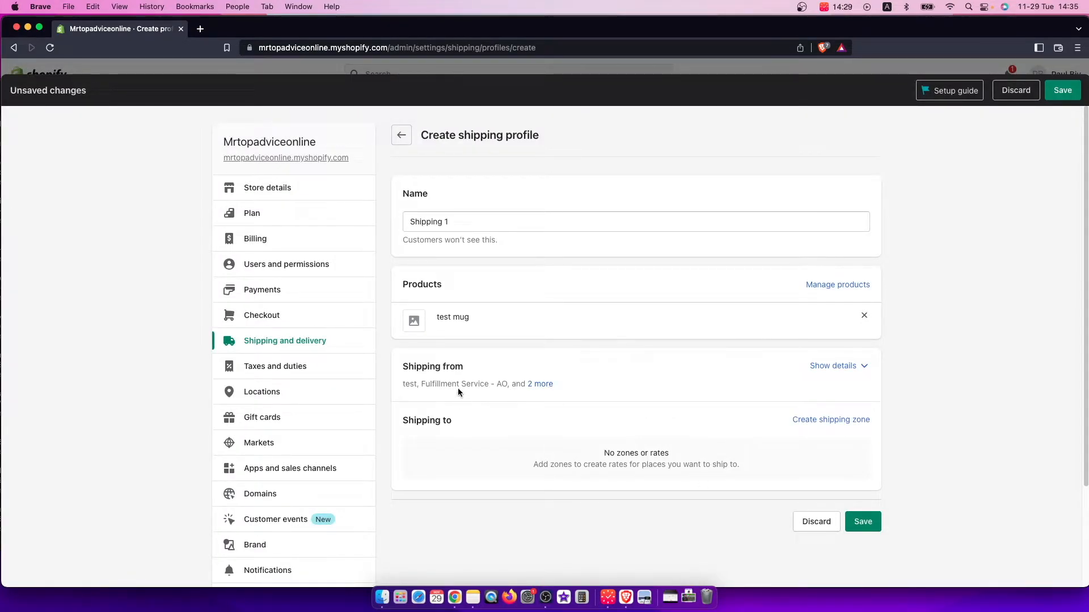
pyautogui.moveTo(832, 428)
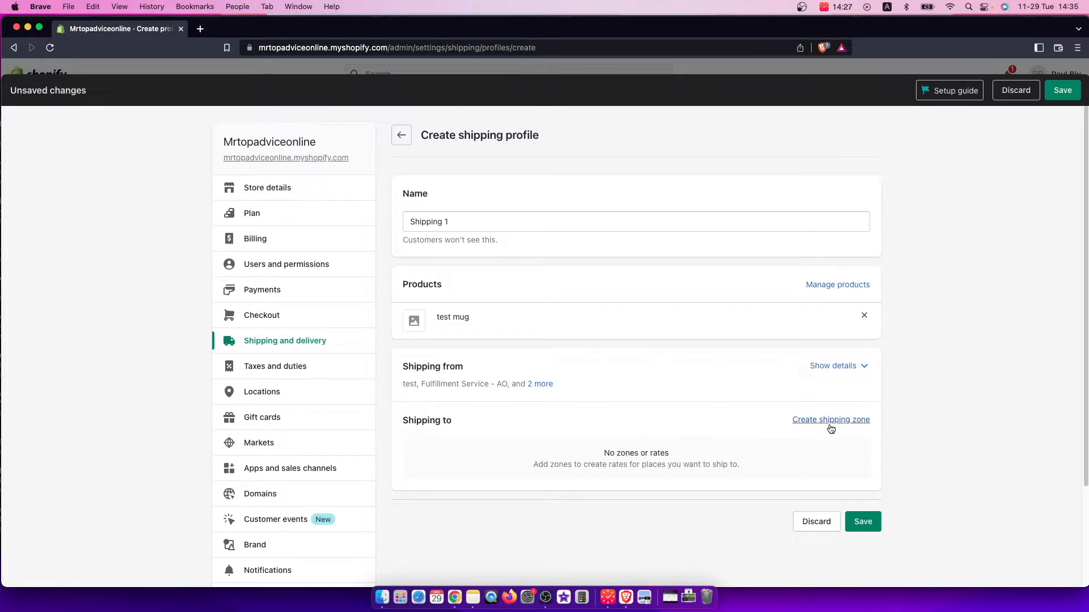
# Create a 'United States' shipping zone covering all 62 US states
pyautogui.click(830, 420)
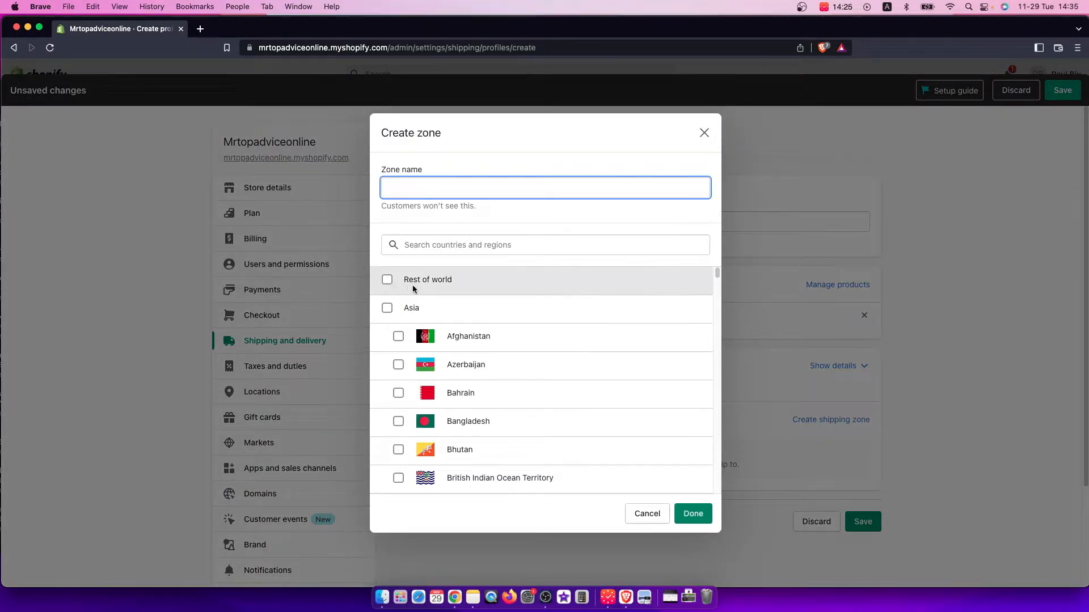
pyautogui.moveTo(481, 268)
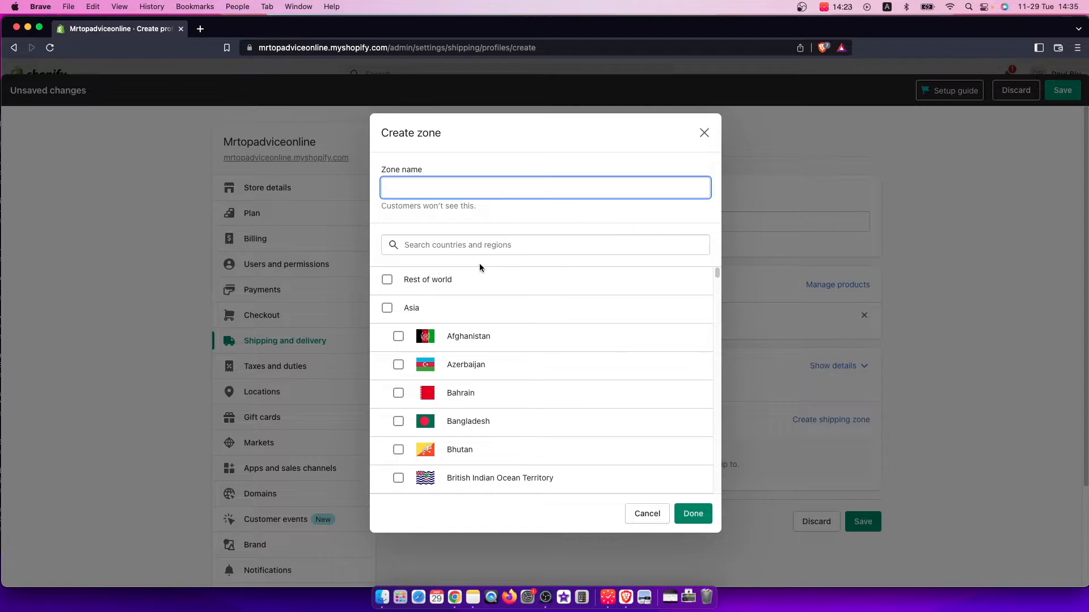
pyautogui.write('United')
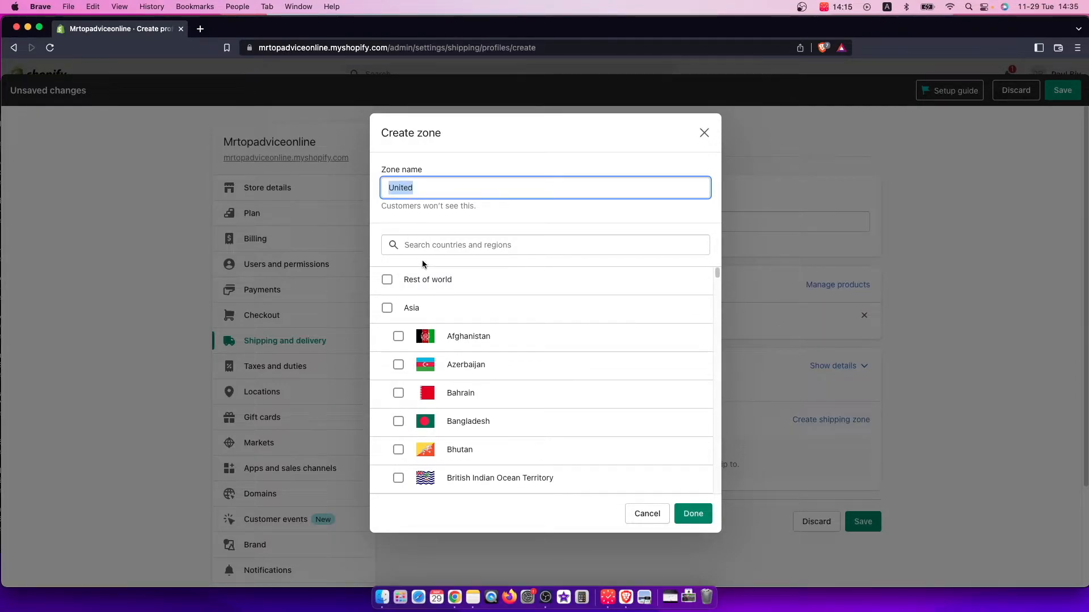
pyautogui.write('United')
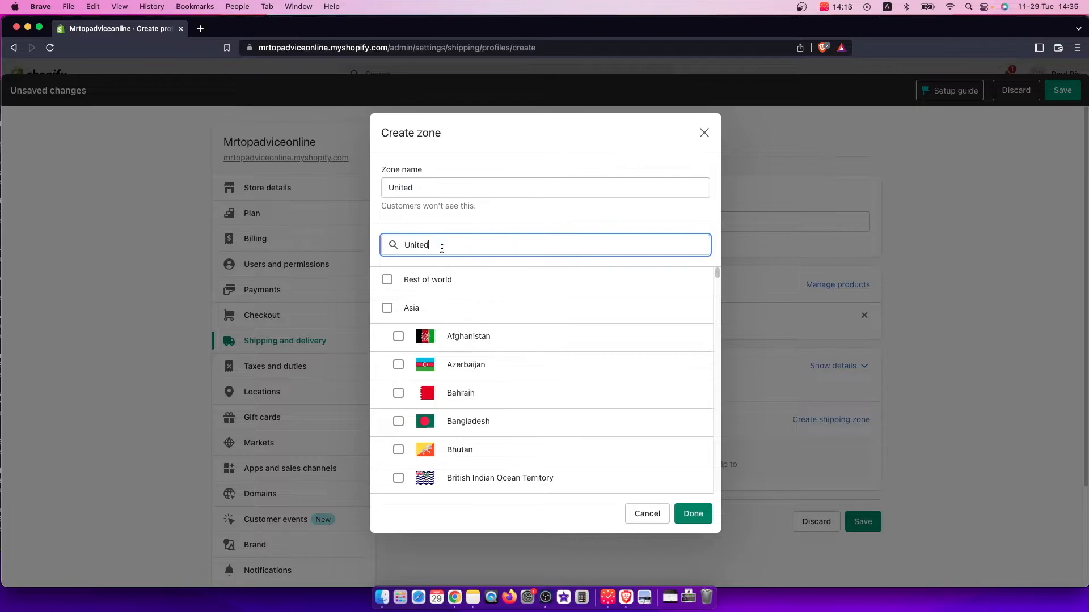
pyautogui.write('United')
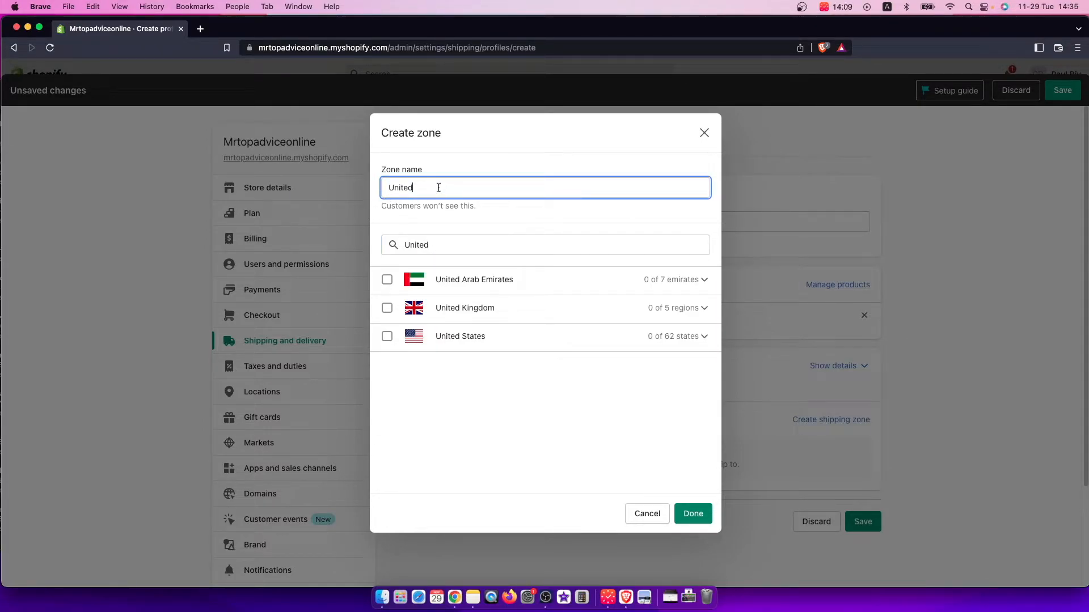
pyautogui.write('States')
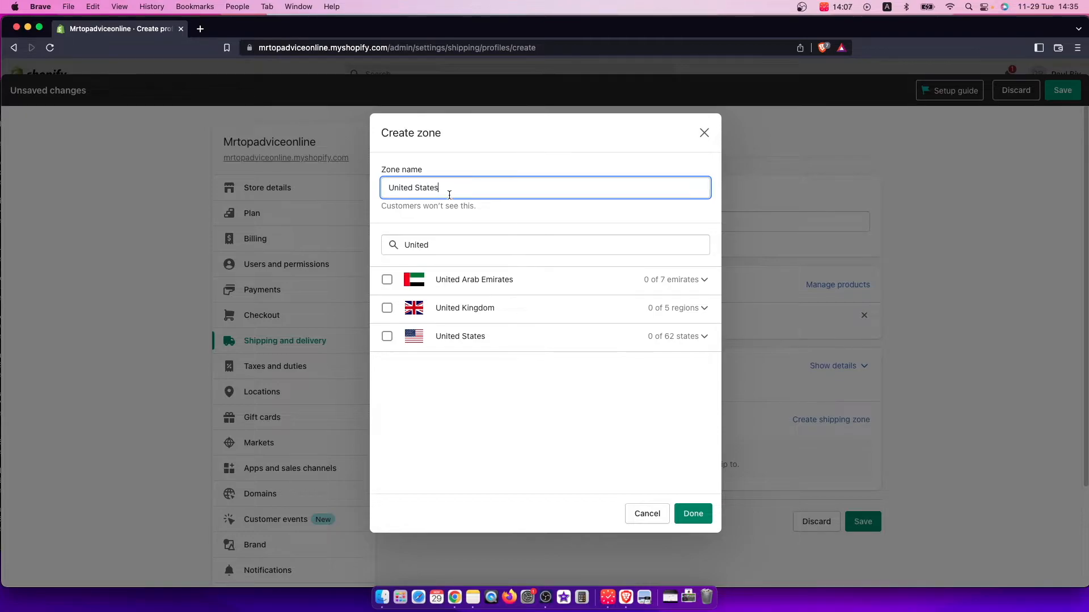
pyautogui.click(387, 335)
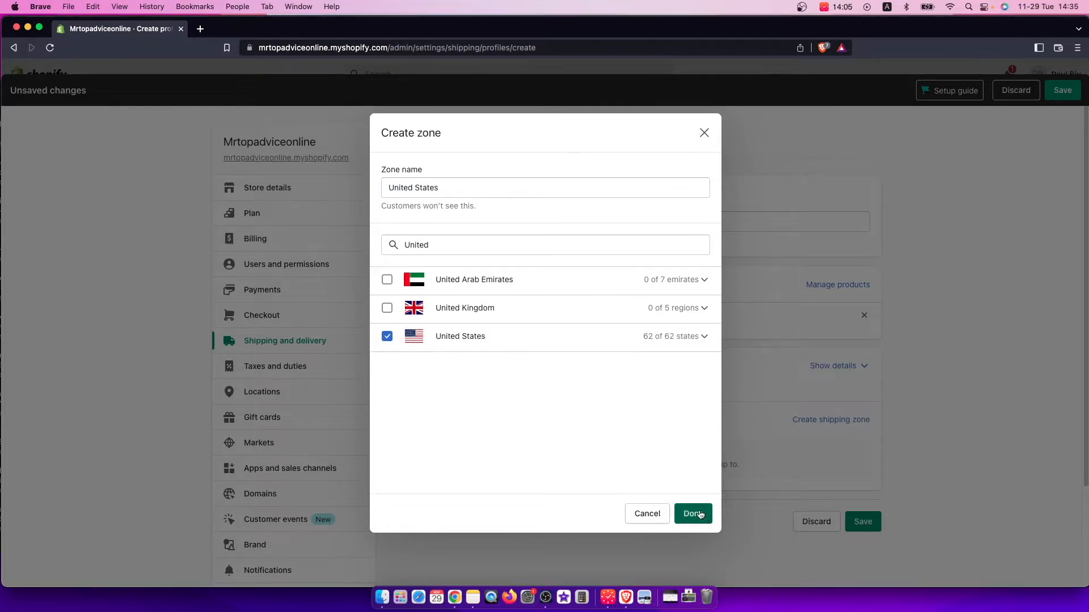
pyautogui.click(693, 514)
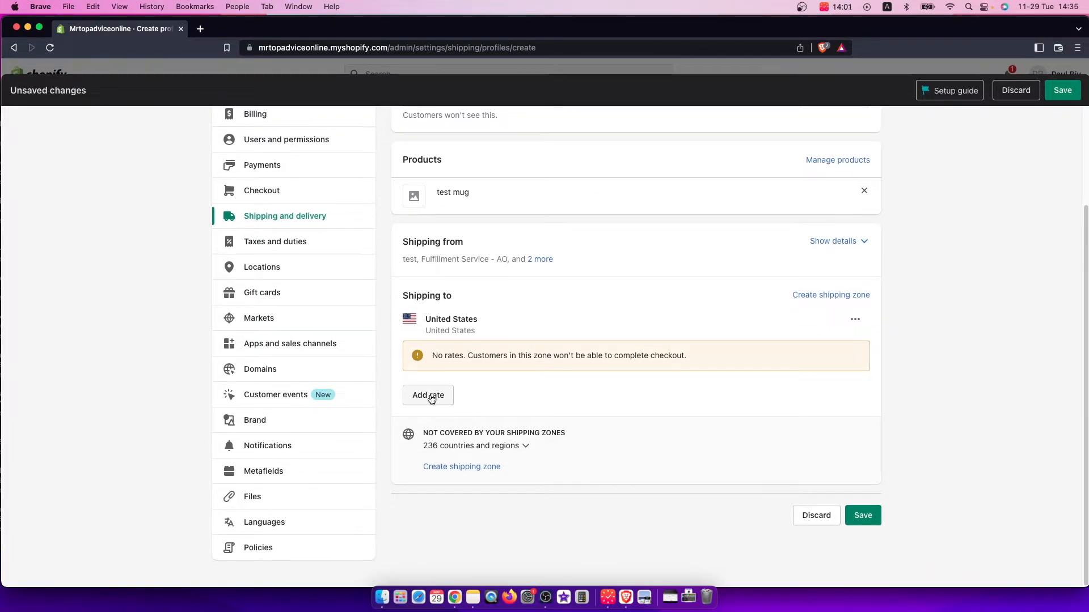
# Add a Standard rate of $7.00 to the United States zone
pyautogui.click(428, 395)
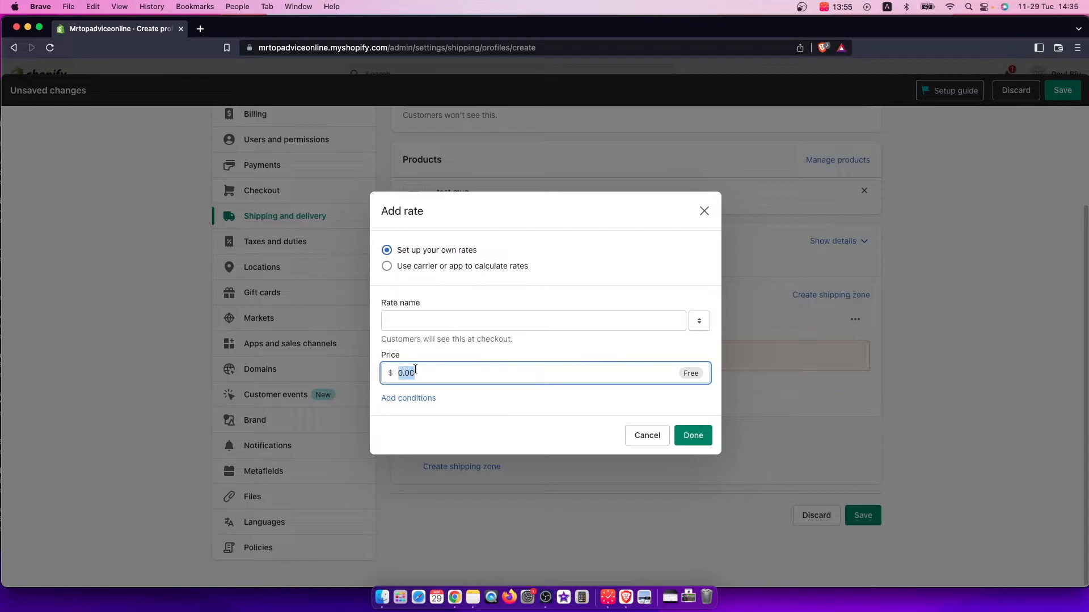
pyautogui.click(533, 321)
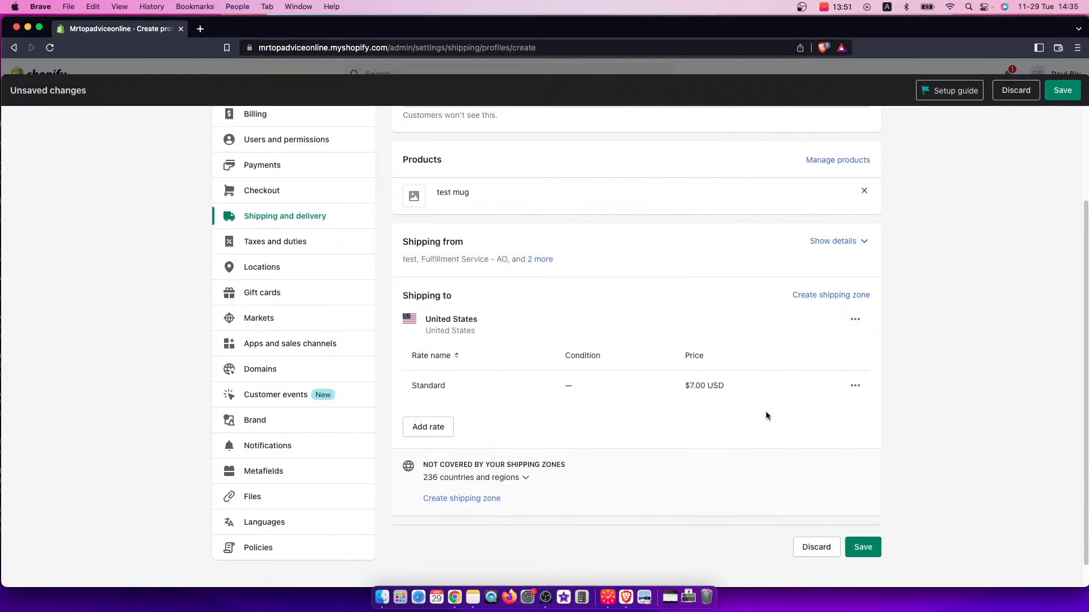
pyautogui.scroll(-3)
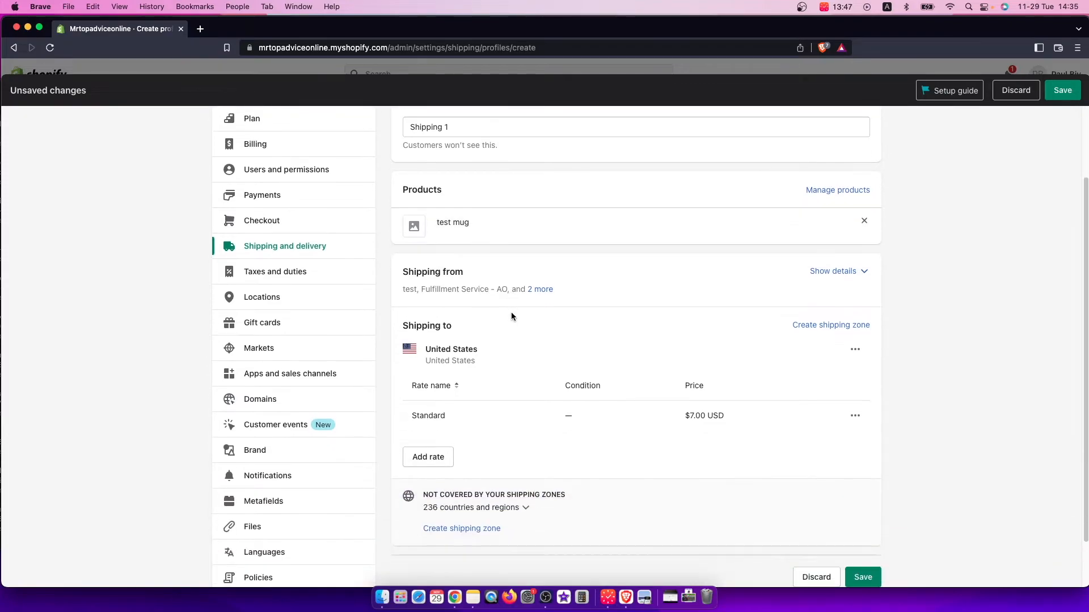
# Save Shipping 1 so it lists under custom shipping rates with one product and zone
pyautogui.click(1062, 90)
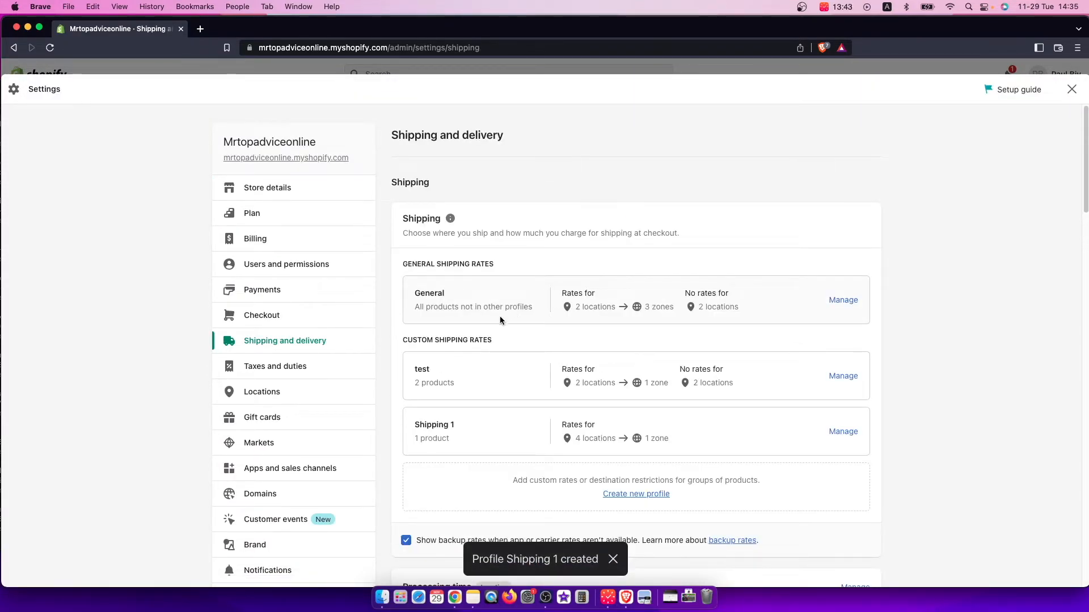
pyautogui.scroll(-3)
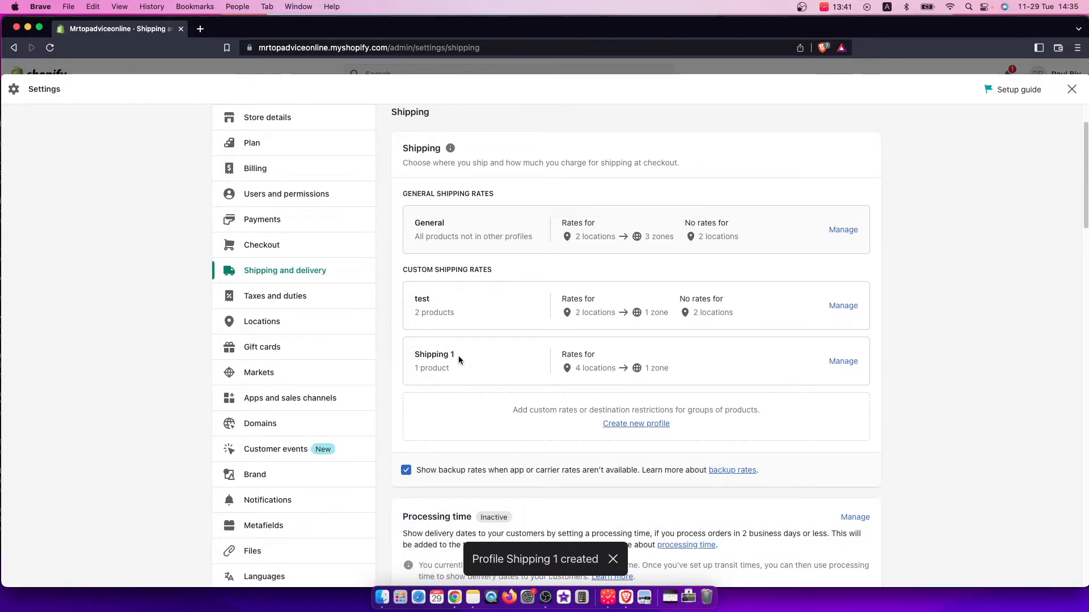
pyautogui.scroll(-3)
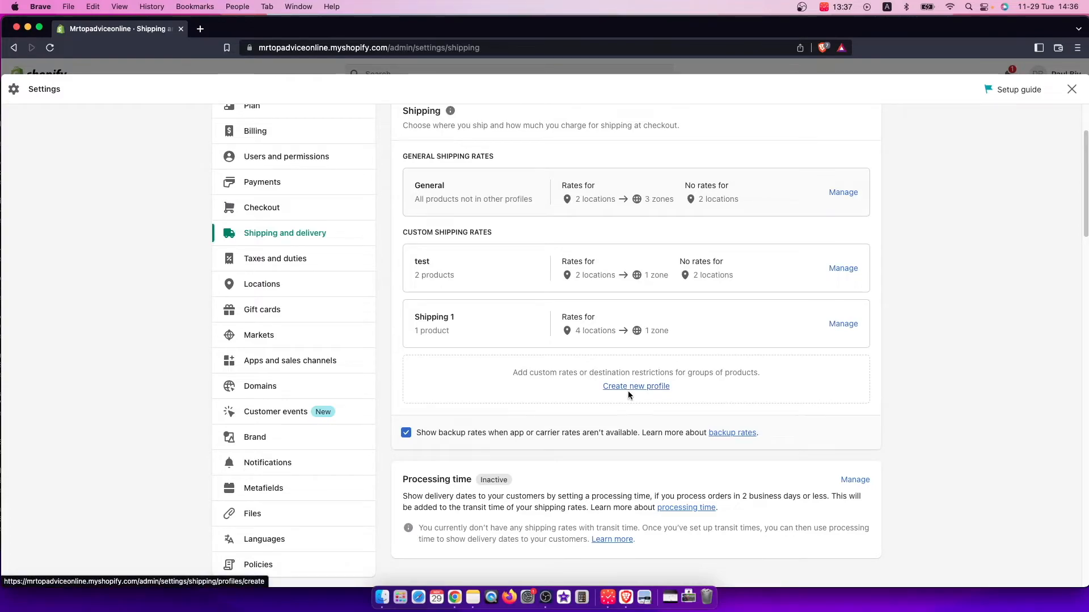
# Create a second profile holding the test mug and begin a new shipping zone
pyautogui.click(635, 385)
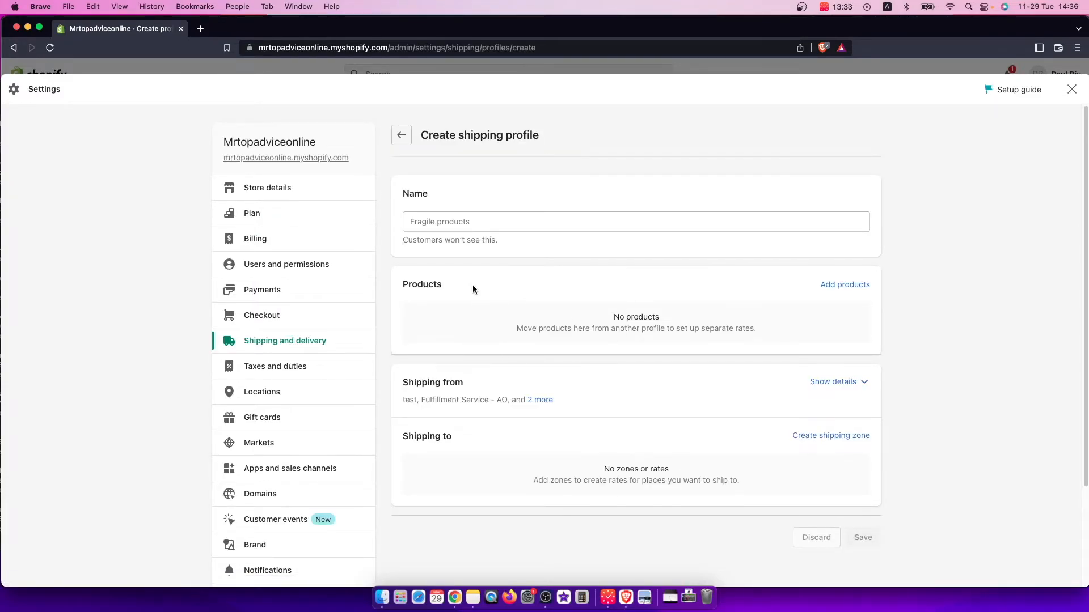
pyautogui.click(843, 284)
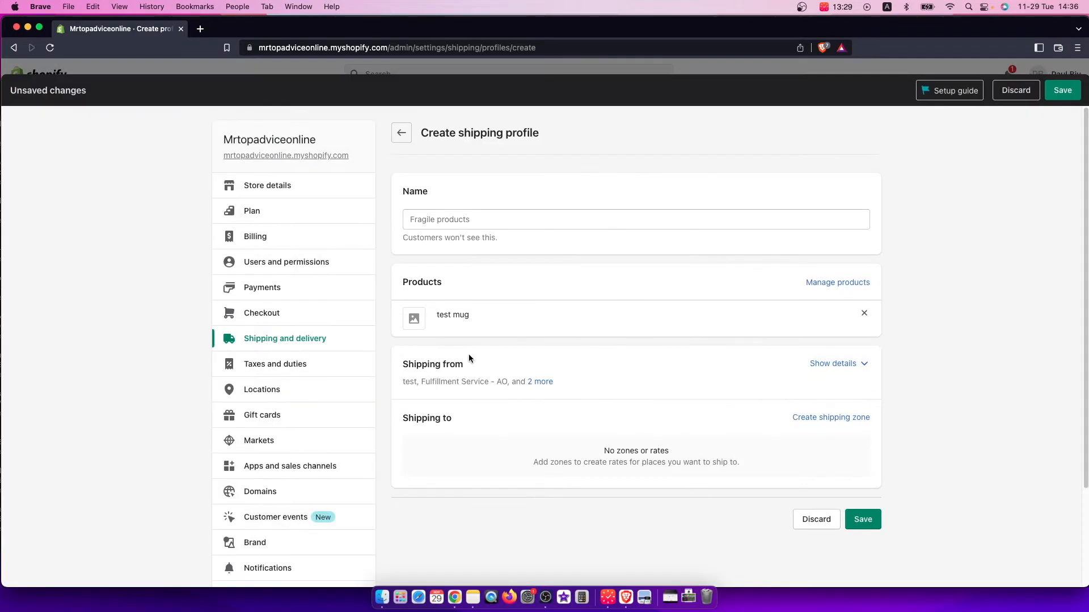
pyautogui.click(830, 418)
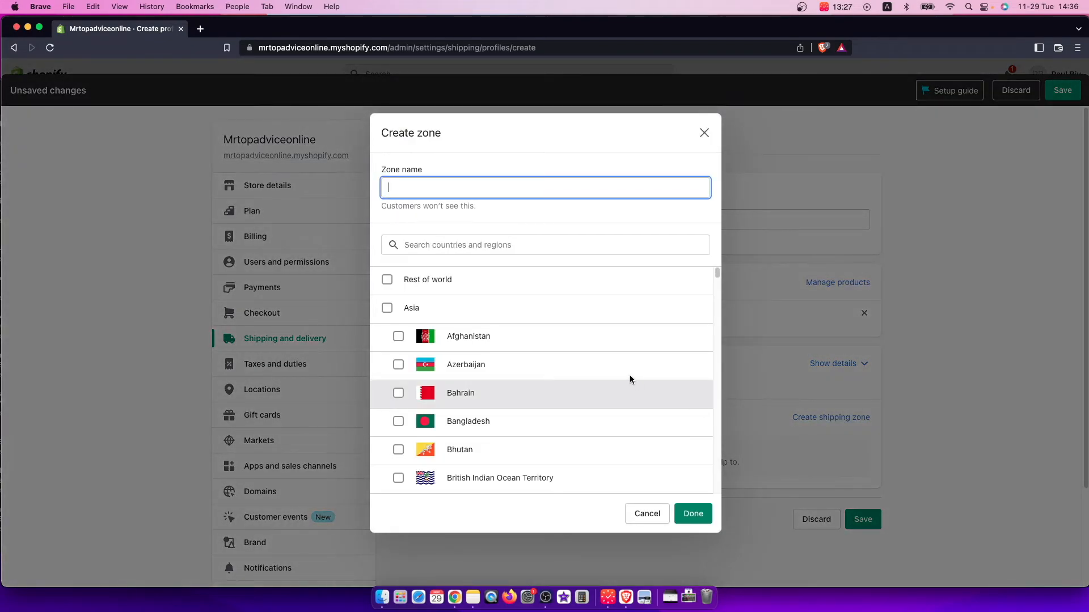
# Create a 'Canada' shipping zone covering all 13 provinces
pyautogui.write('C')
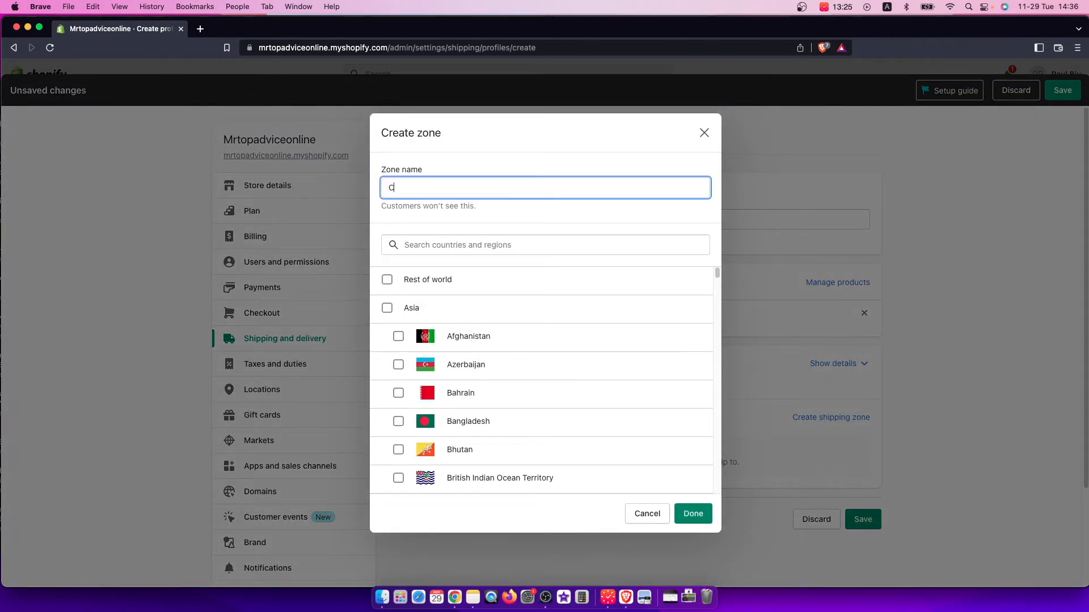
pyautogui.write('anada')
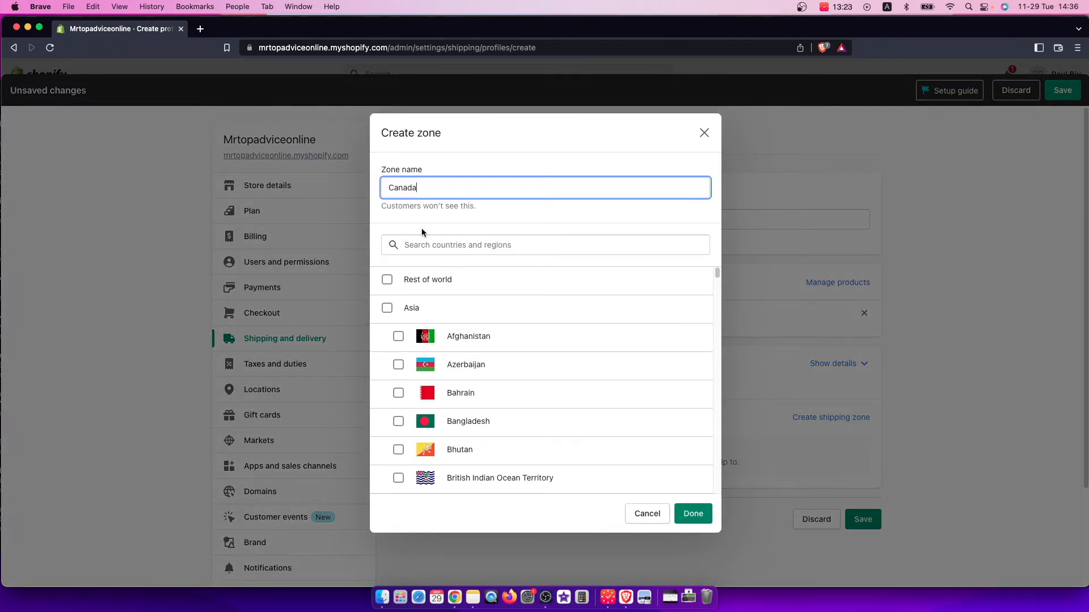
pyautogui.write('Canad')
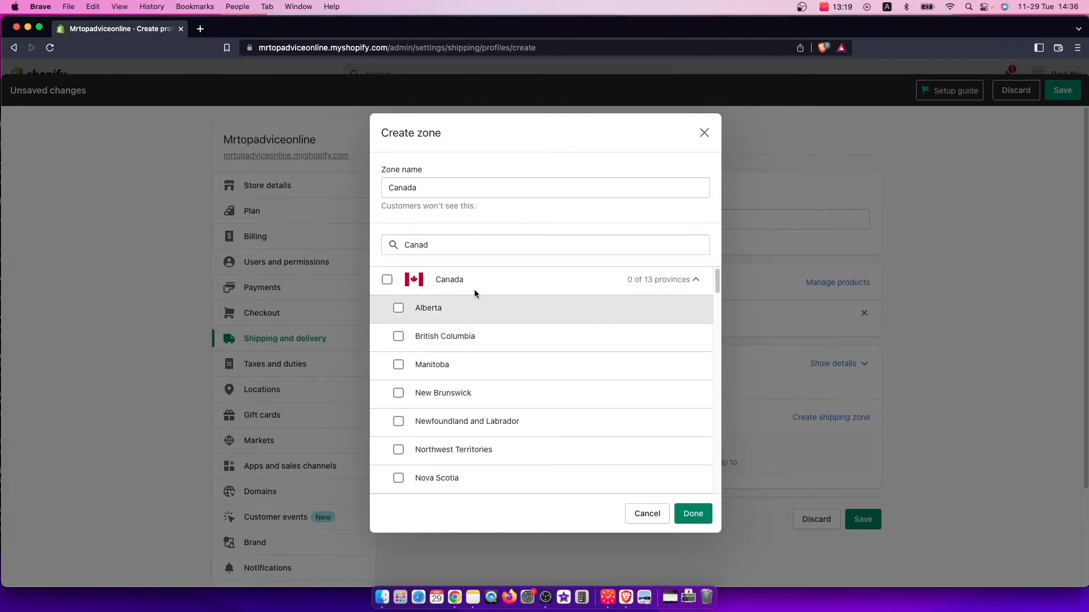
pyautogui.click(387, 279)
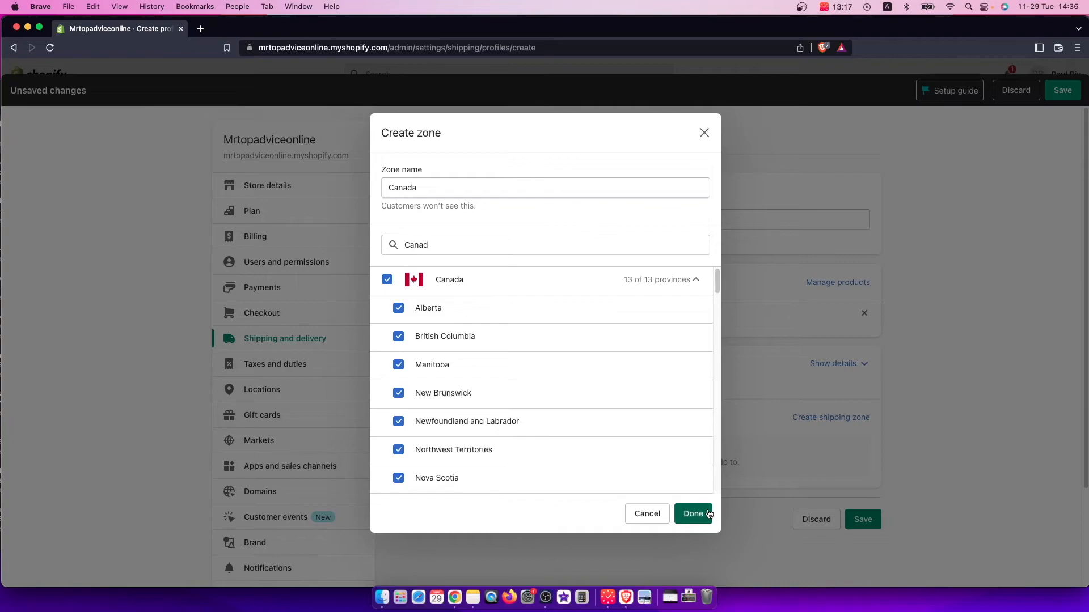
pyautogui.click(693, 514)
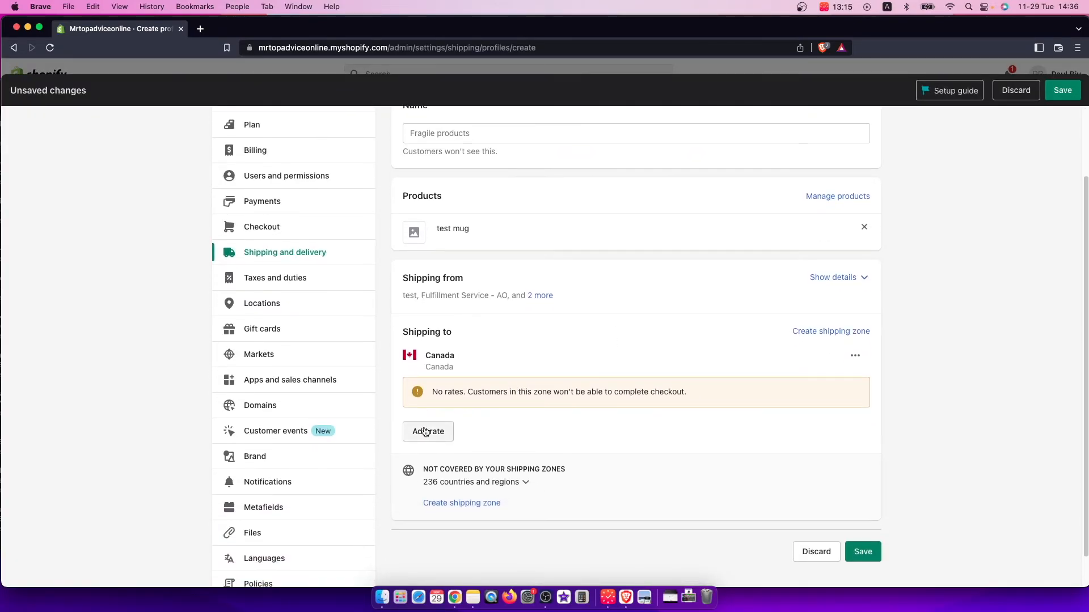
# Add a free Standard rate of $0.00 to the Canada zone
pyautogui.click(428, 431)
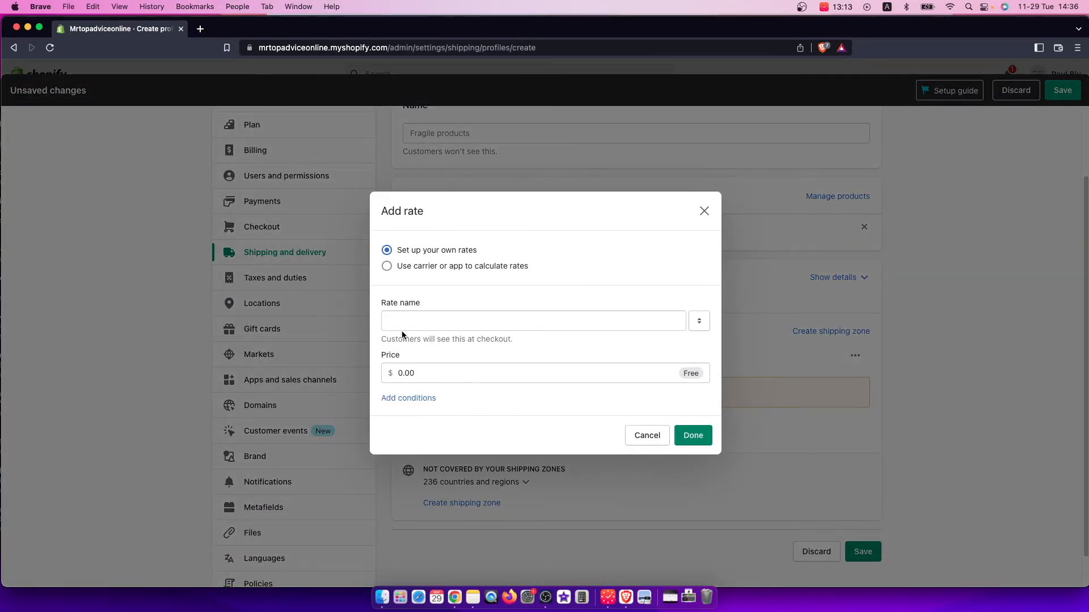
pyautogui.write('Standard')
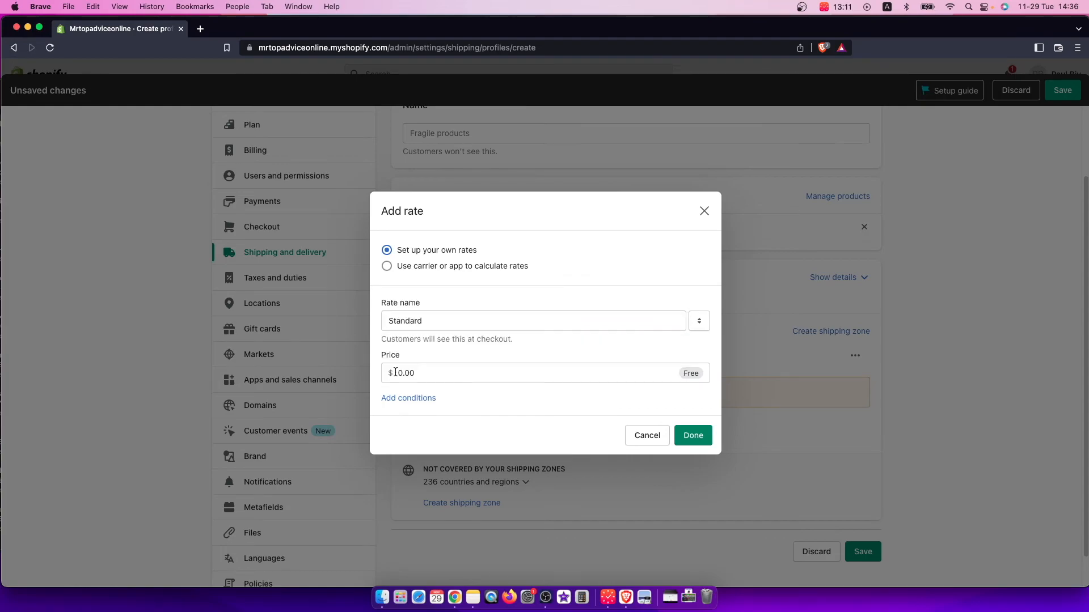
pyautogui.click(693, 436)
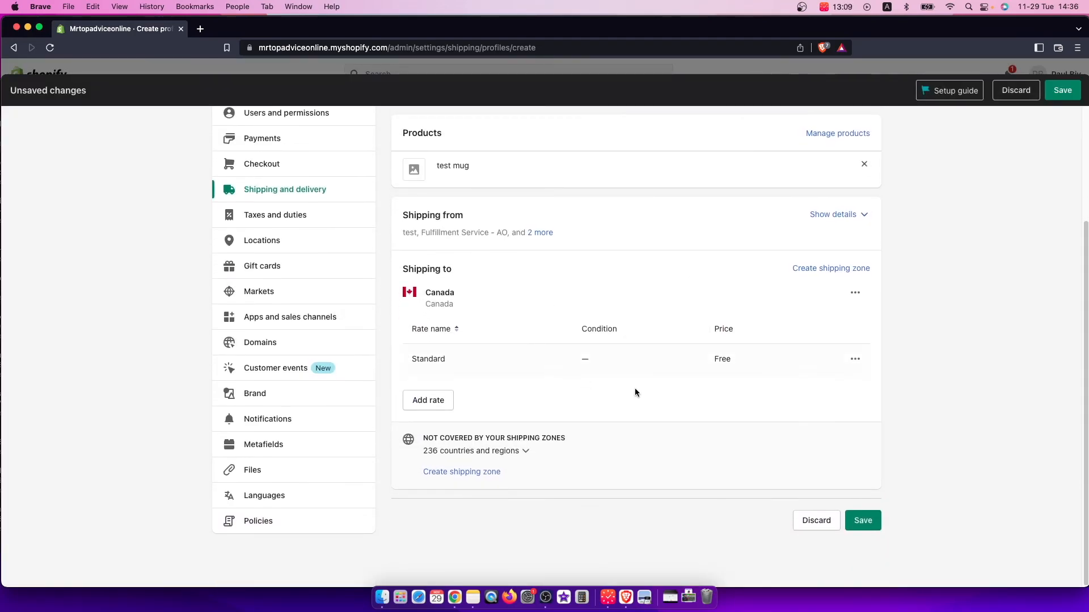
pyautogui.scroll(3)
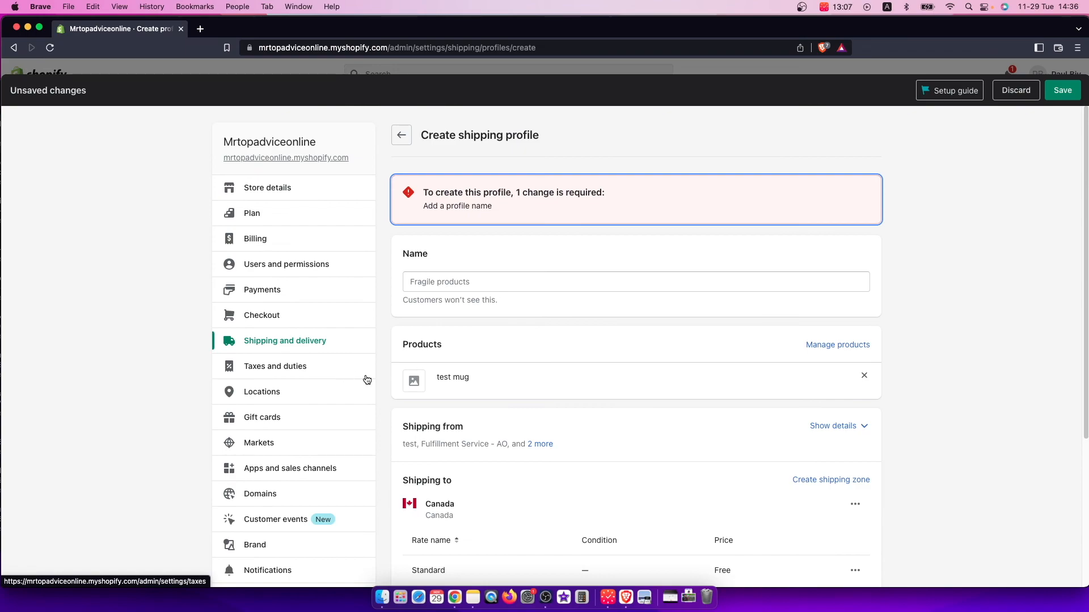
pyautogui.scroll(-3)
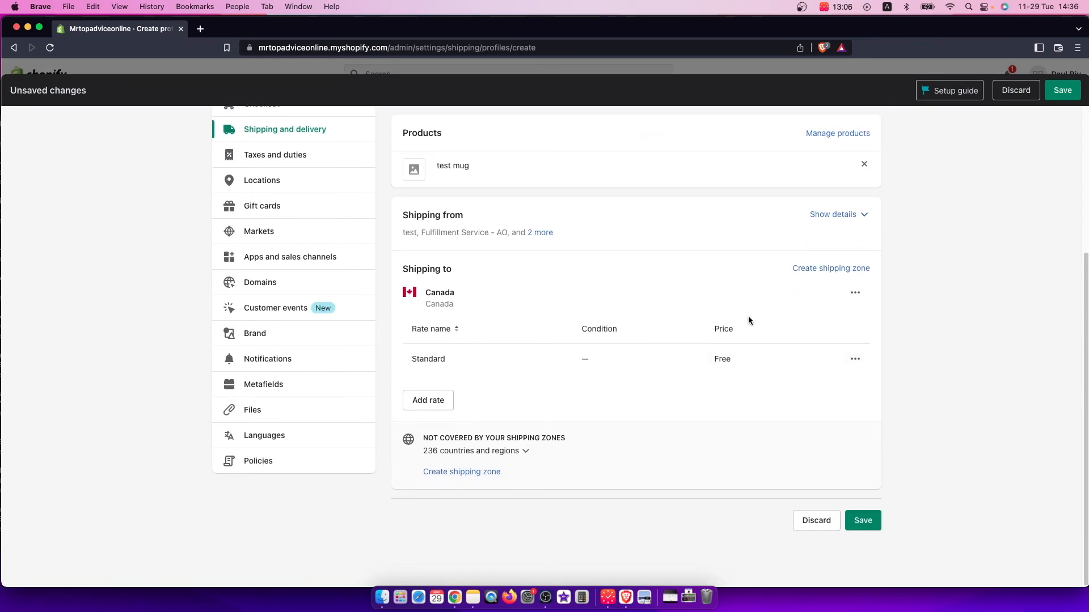
pyautogui.moveTo(628, 259)
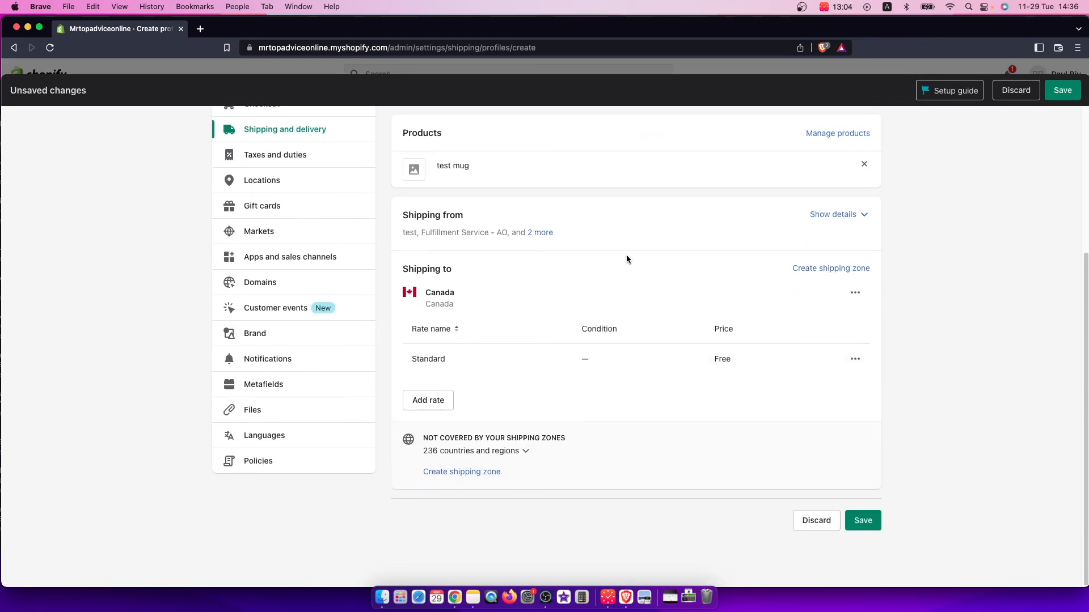